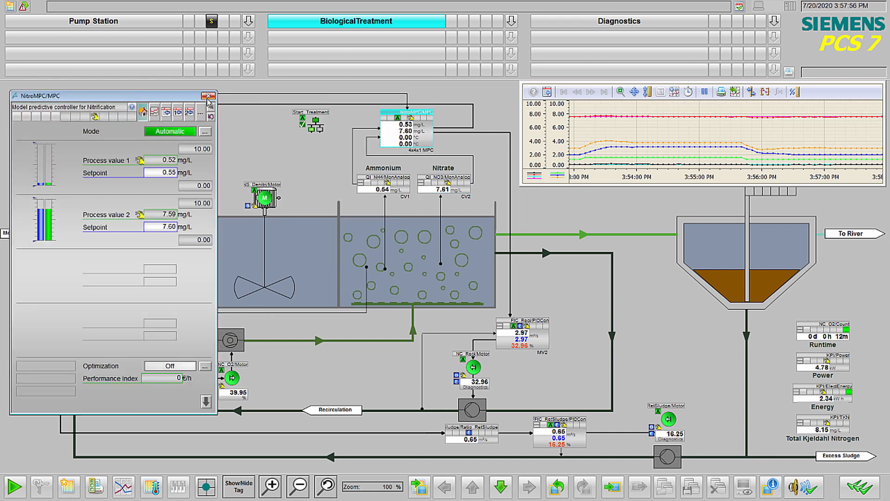
# Step: Close the NitroMPC controller and Start_Treatment sequence faceplates
pyautogui.click(208, 96)
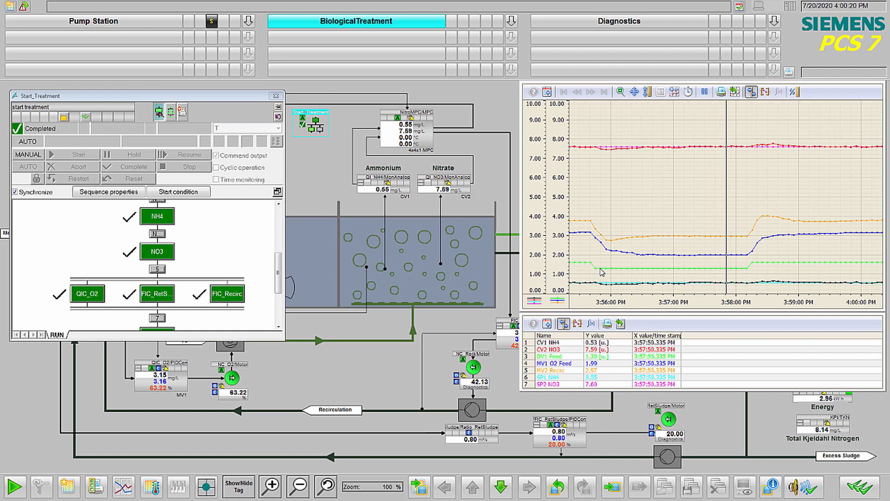
pyautogui.moveTo(747, 272)
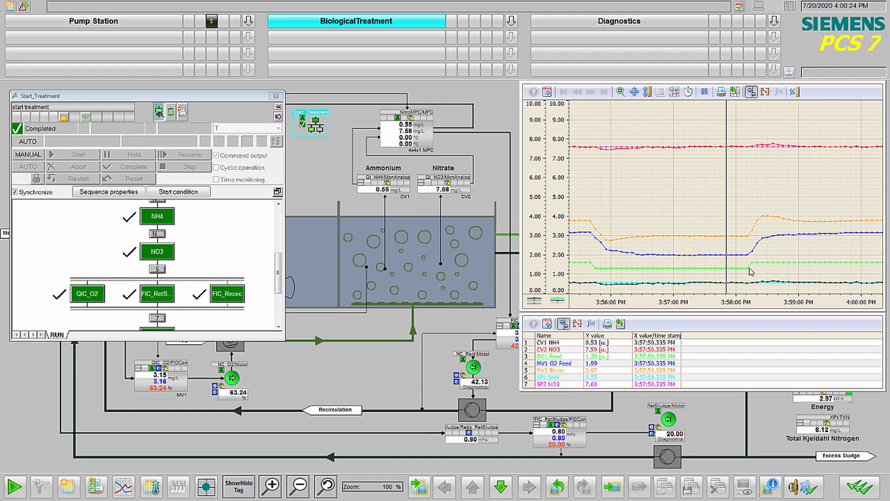
pyautogui.moveTo(595, 274)
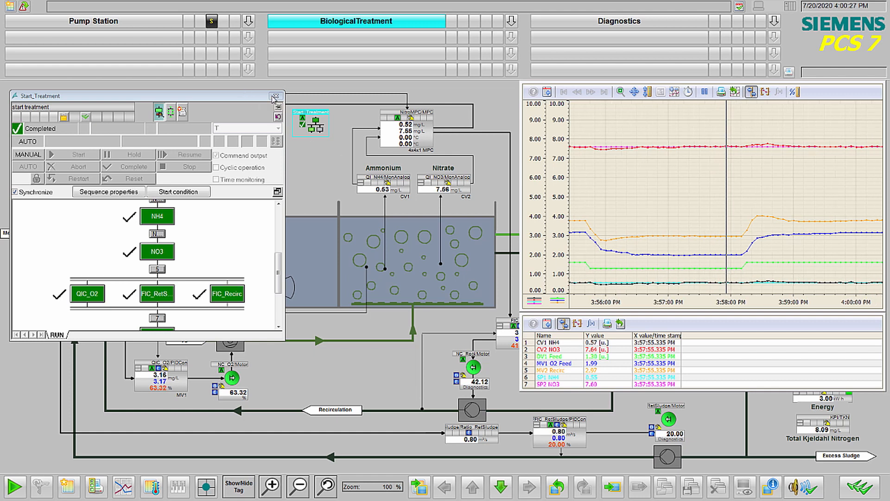
pyautogui.click(273, 96)
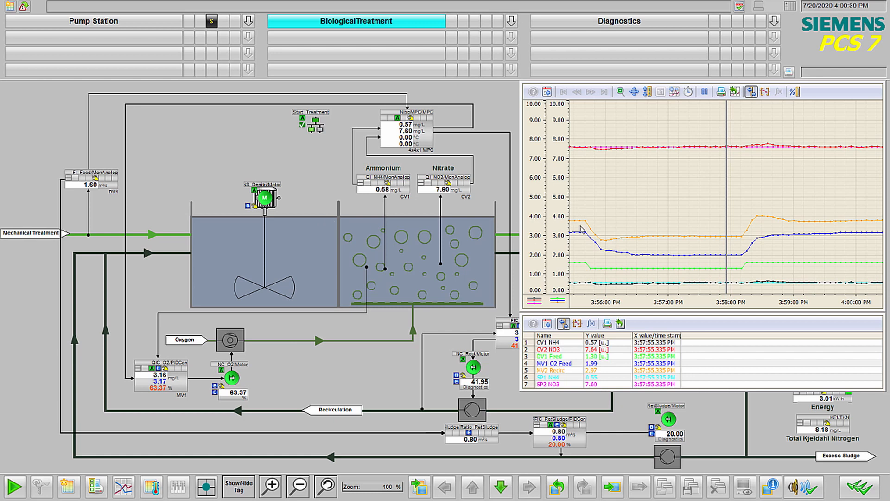